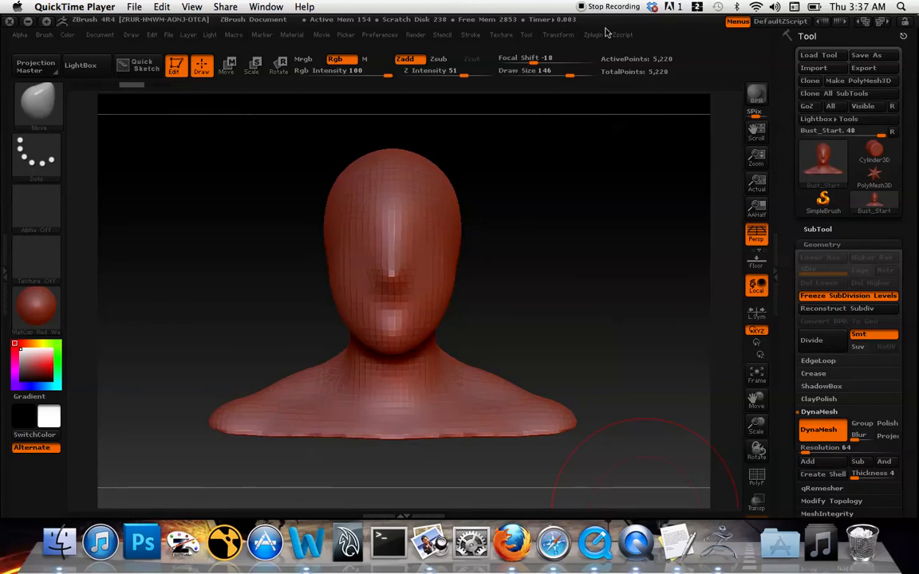
{"action": "mouse_move", "coordinate": [633, 210]}
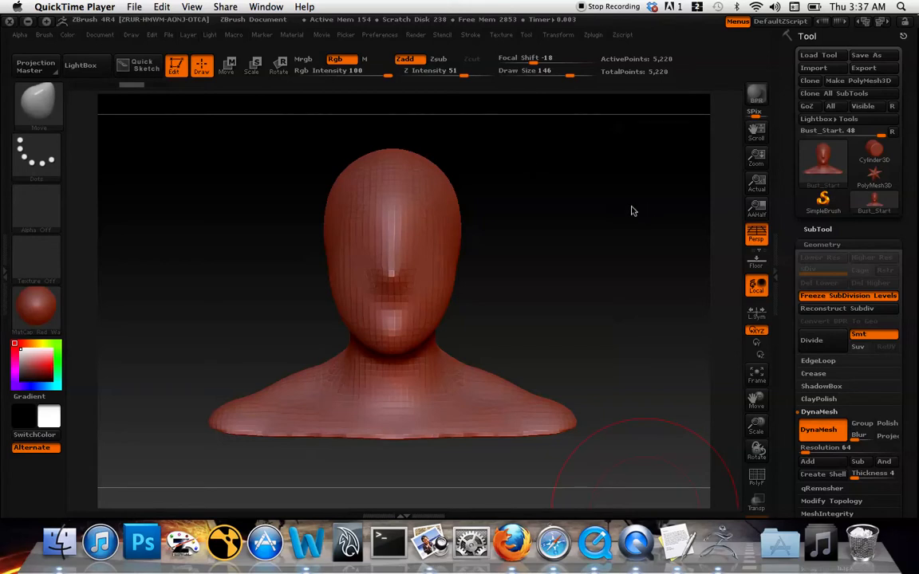
{"action": "mouse_move", "coordinate": [606, 264]}
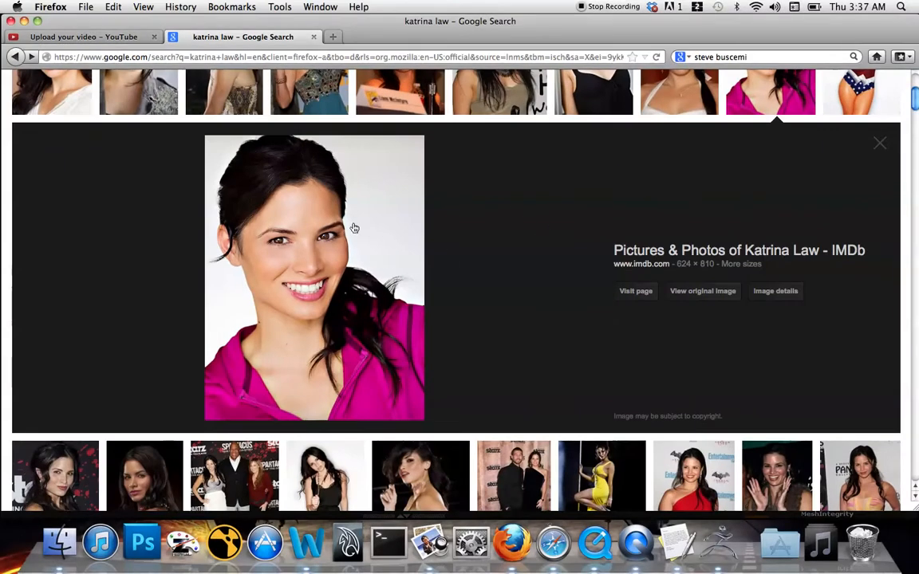
{"action": "mouse_move", "coordinate": [488, 274]}
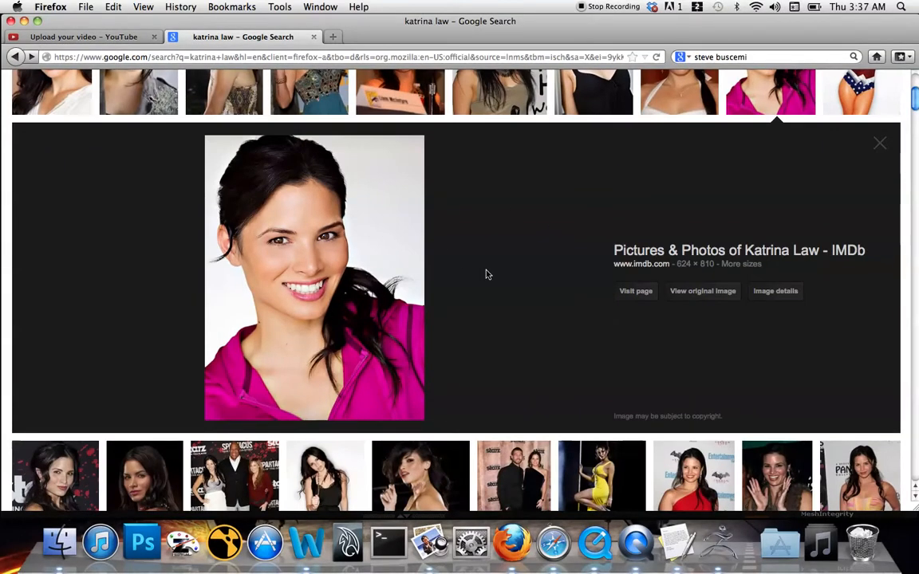
{"action": "mouse_move", "coordinate": [579, 220]}
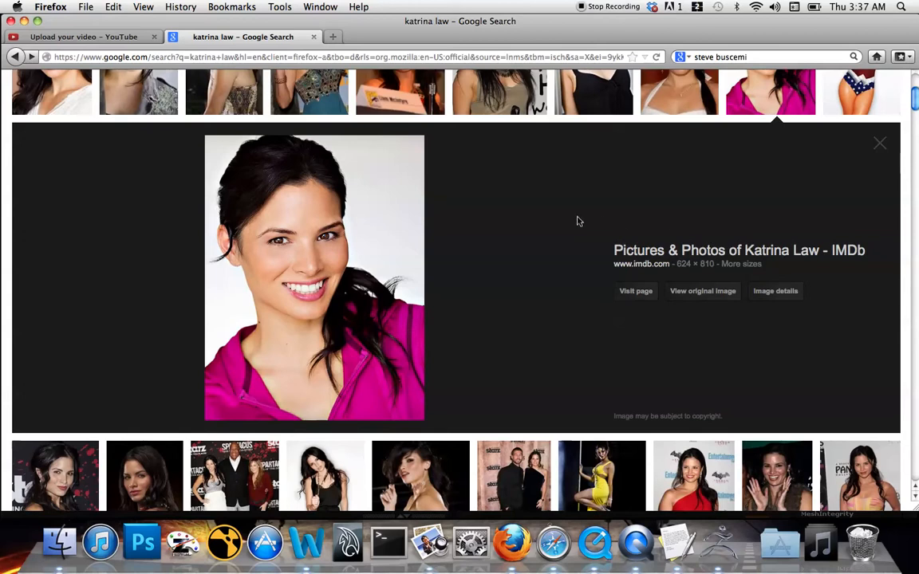
{"action": "mouse_move", "coordinate": [440, 242]}
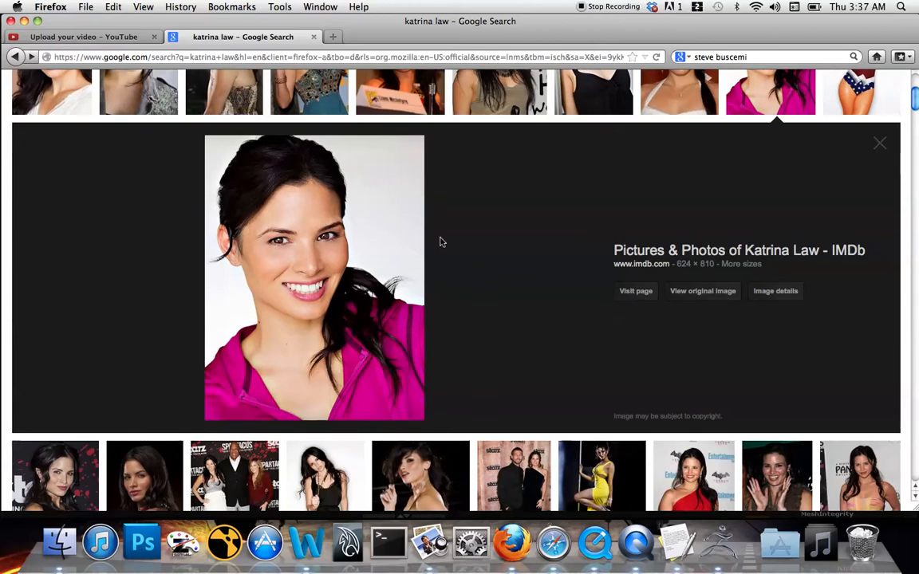
{"action": "mouse_move", "coordinate": [667, 235]}
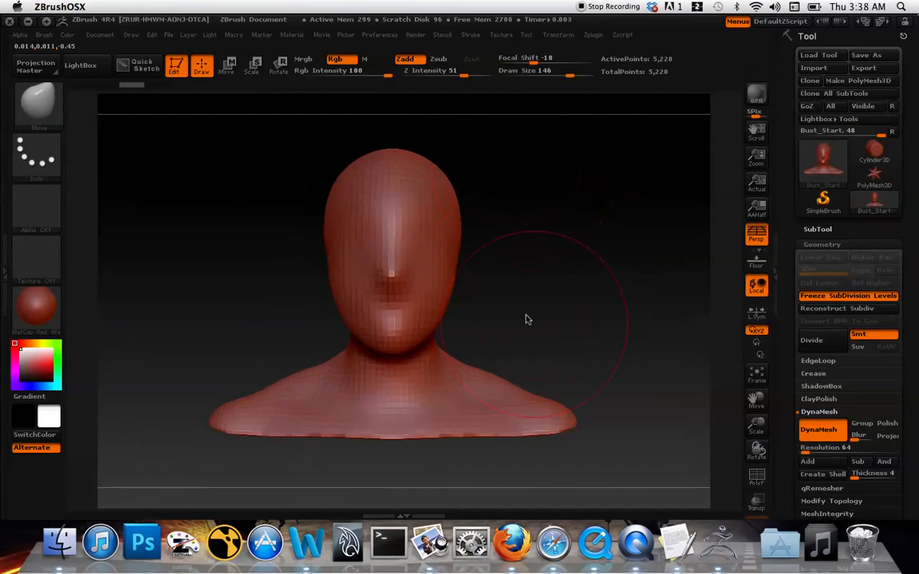
{"action": "mouse_move", "coordinate": [482, 240]}
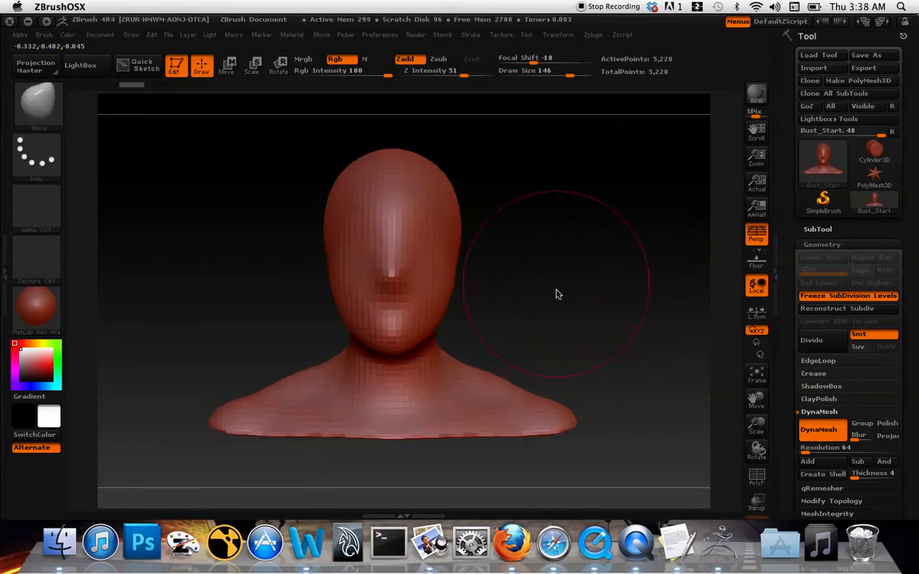
{"action": "mouse_move", "coordinate": [566, 325]}
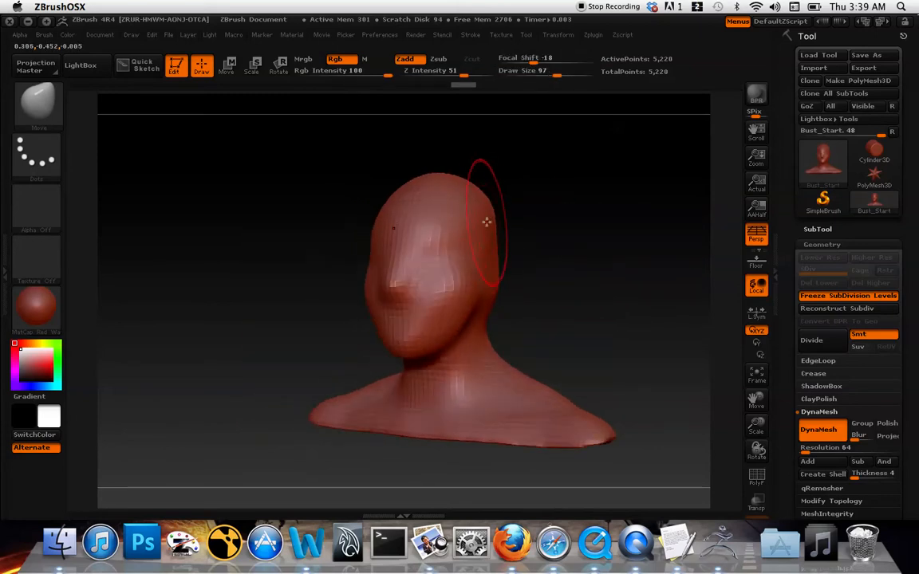
{"action": "left_click_drag", "start_coordinate": [487, 221], "coordinate": [428, 189]}
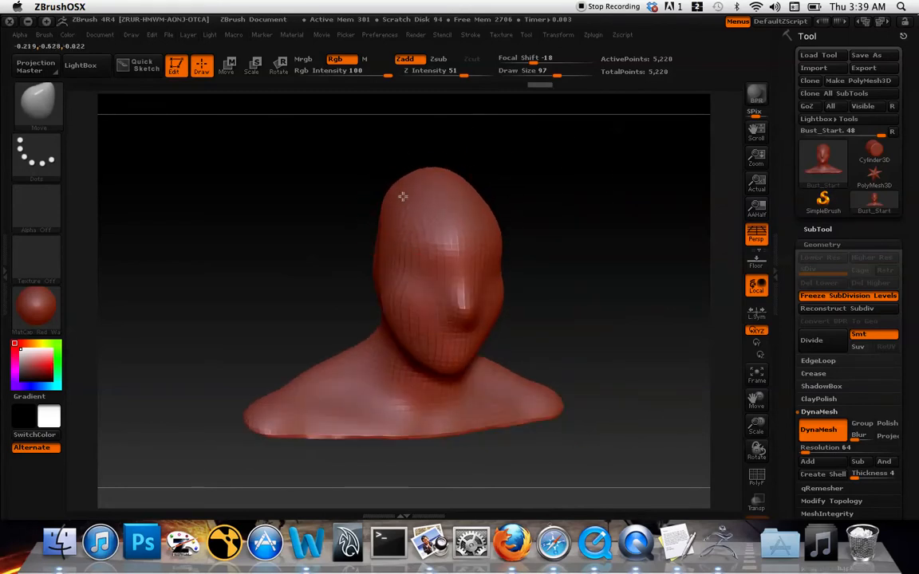
{"action": "left_click_drag", "start_coordinate": [402, 198], "coordinate": [374, 210]}
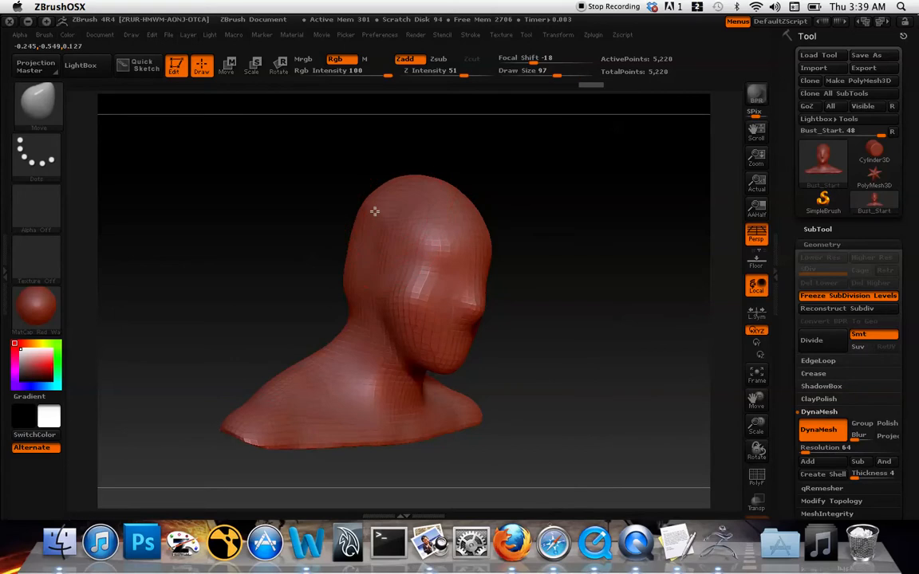
{"action": "left_click_drag", "start_coordinate": [375, 211], "coordinate": [463, 195]}
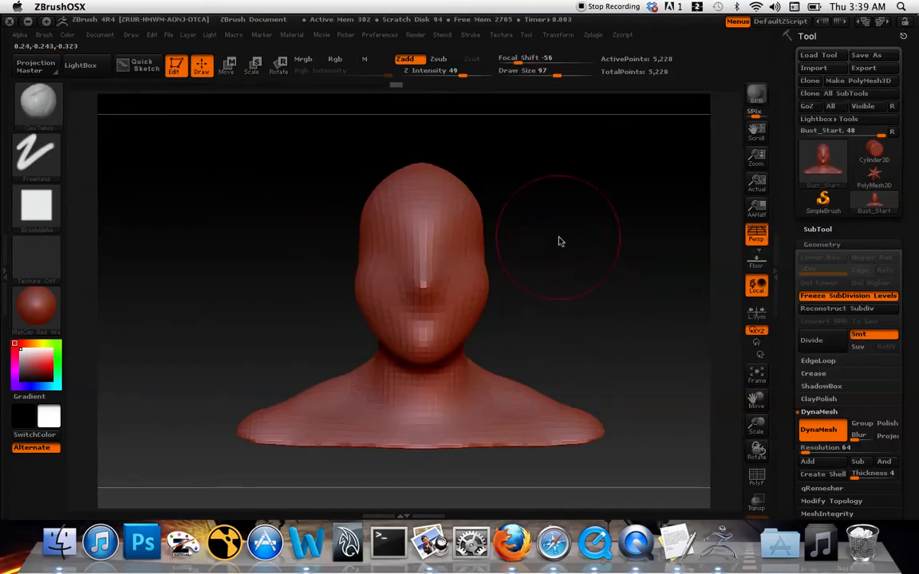
Lay Clay Buildup strips across the back of the head and build up mass on the crown.
{"action": "left_click_drag", "start_coordinate": [558, 241], "coordinate": [518, 179]}
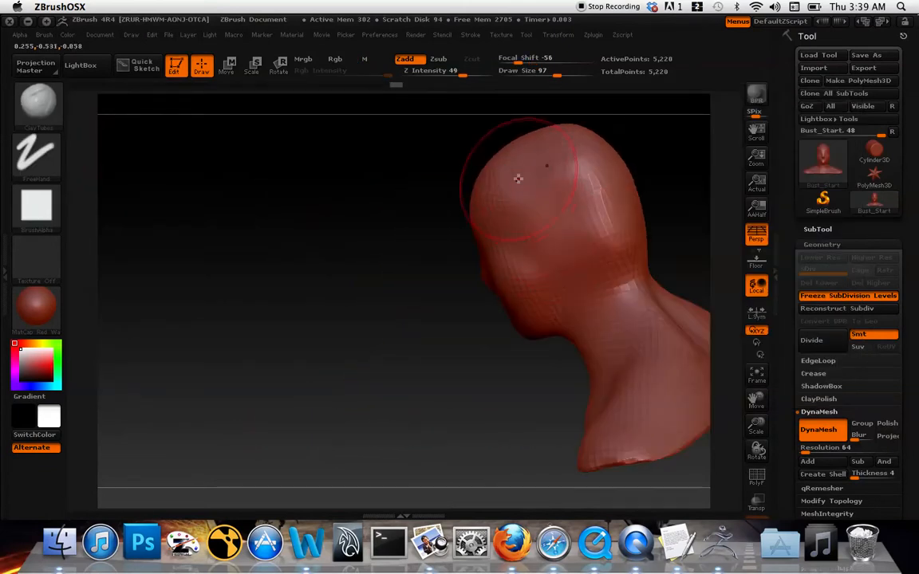
{"action": "left_click_drag", "start_coordinate": [518, 179], "coordinate": [550, 177]}
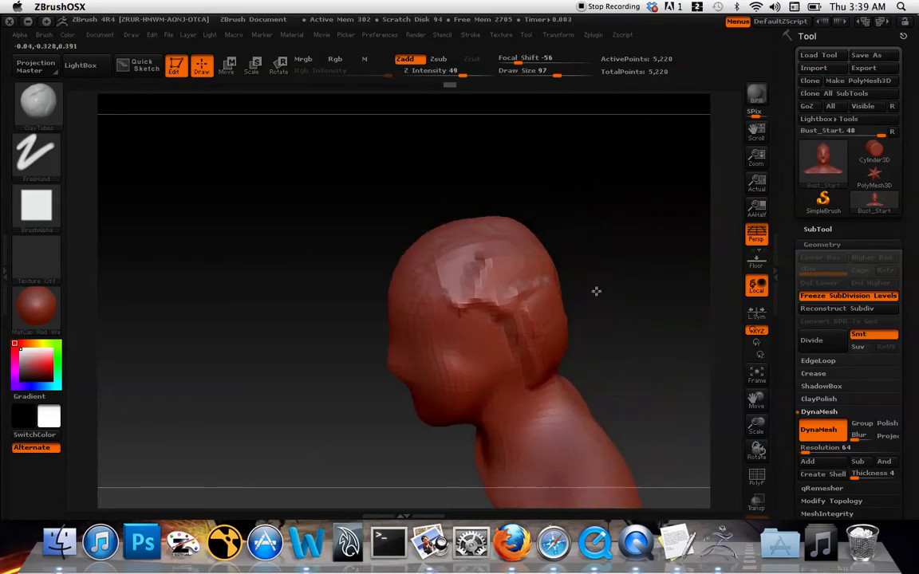
{"action": "left_click_drag", "start_coordinate": [597, 291], "coordinate": [526, 298]}
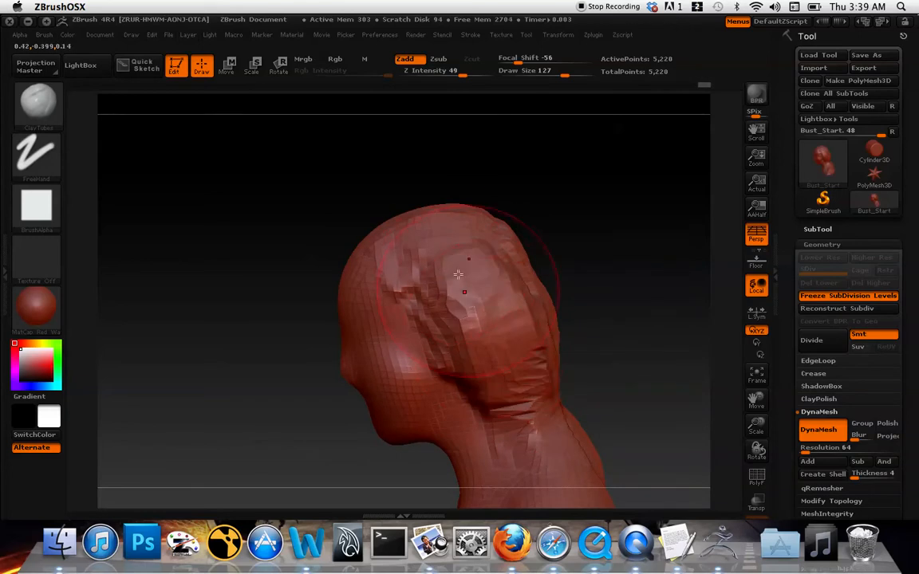
{"action": "left_click_drag", "start_coordinate": [460, 274], "coordinate": [466, 220]}
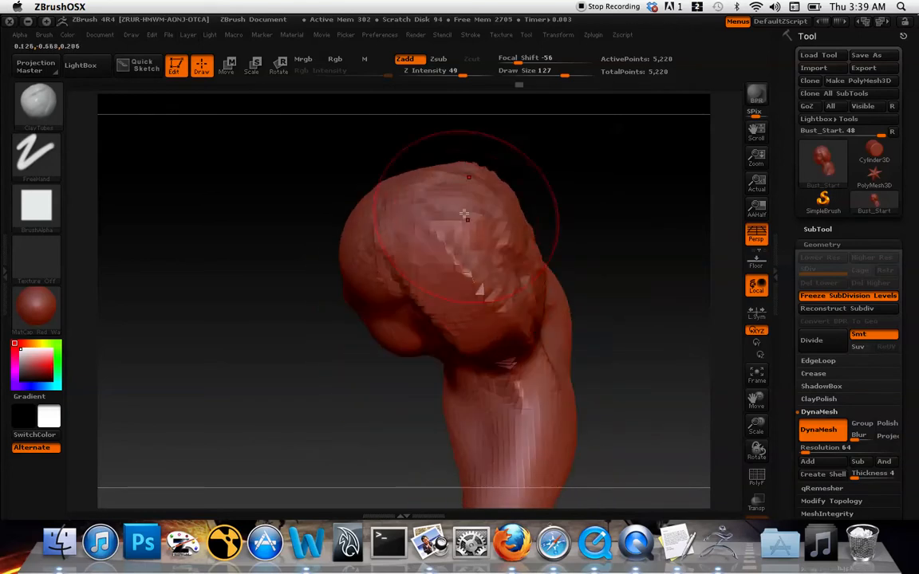
{"action": "left_click_drag", "start_coordinate": [466, 221], "coordinate": [450, 209]}
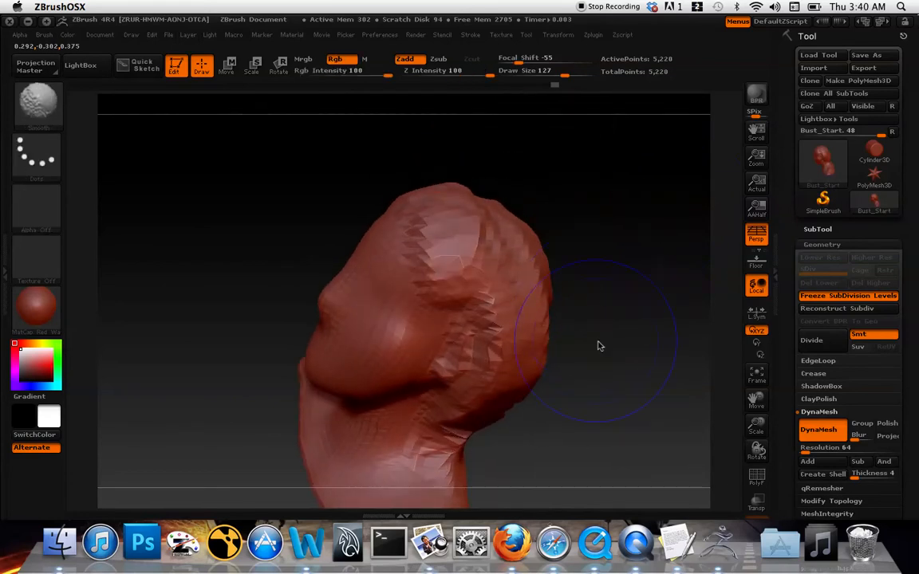
Add clay hair along the top of the head from a side profile view.
{"action": "left_click_drag", "start_coordinate": [599, 344], "coordinate": [453, 388]}
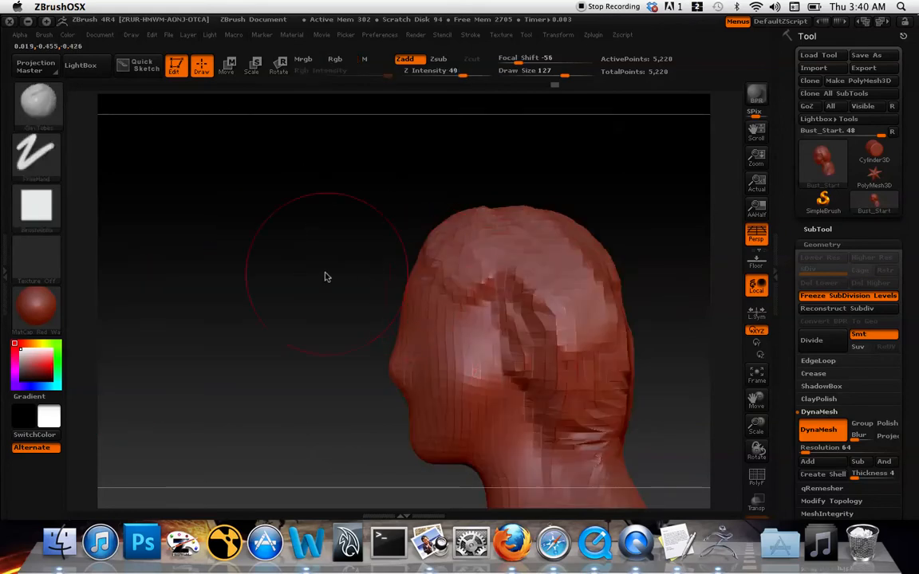
{"action": "left_click_drag", "start_coordinate": [326, 277], "coordinate": [568, 274]}
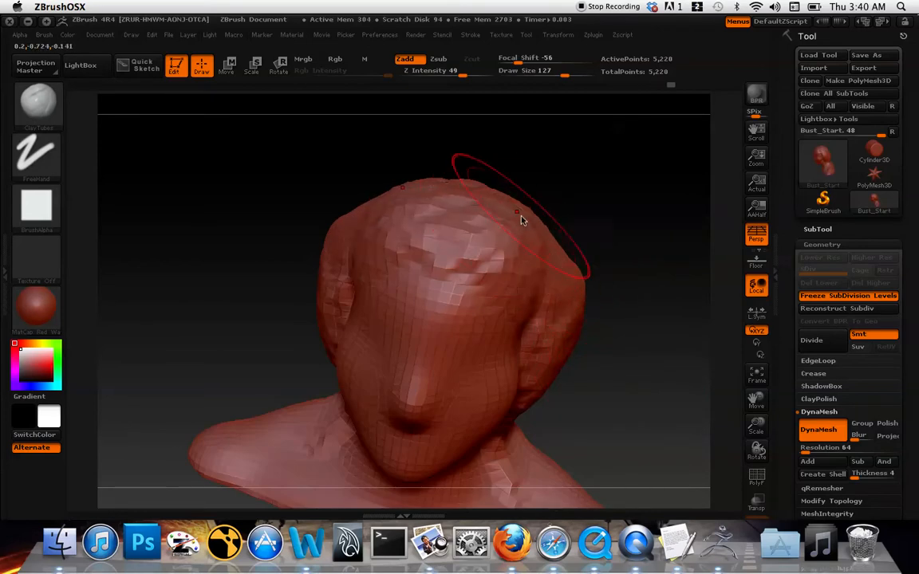
{"action": "left_click_drag", "start_coordinate": [519, 215], "coordinate": [622, 335]}
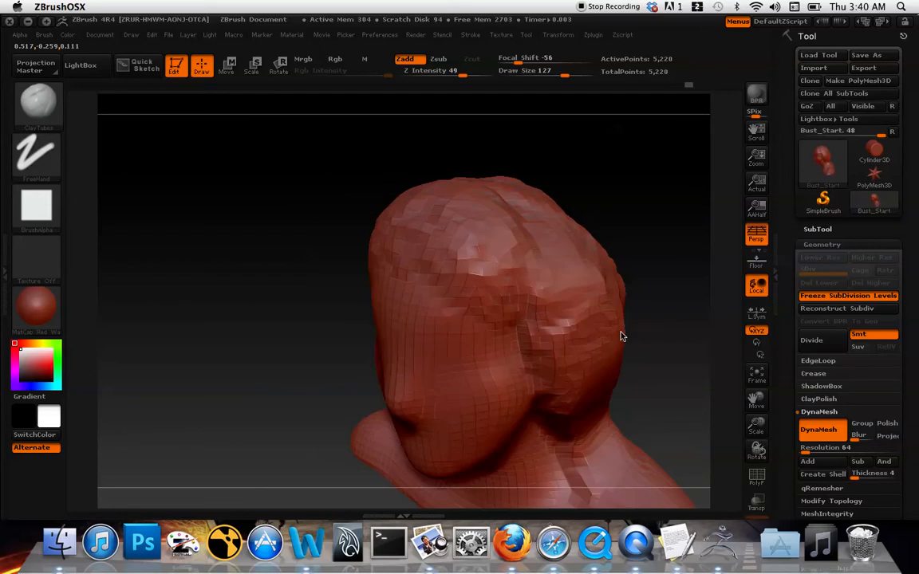
{"action": "left_click_drag", "start_coordinate": [622, 335], "coordinate": [587, 284]}
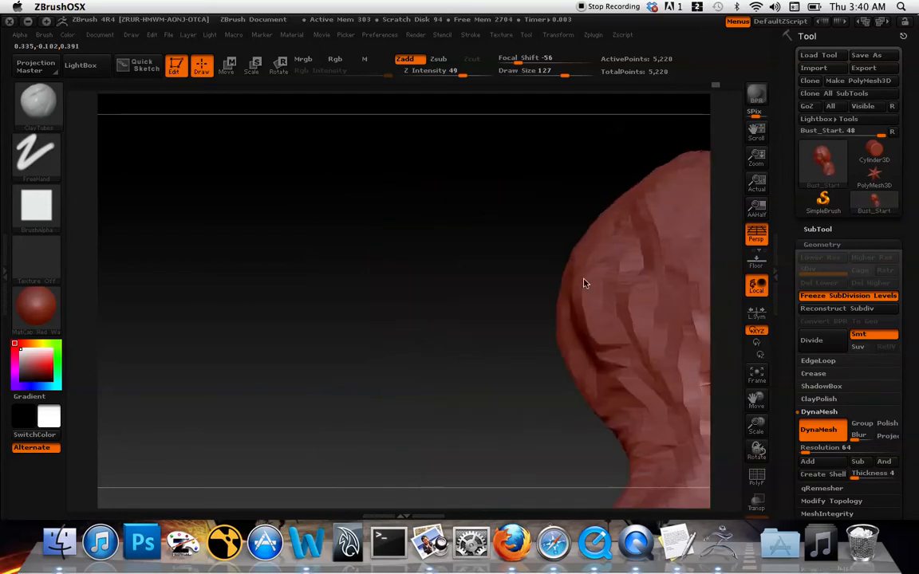
{"action": "left_click_drag", "start_coordinate": [587, 284], "coordinate": [577, 182]}
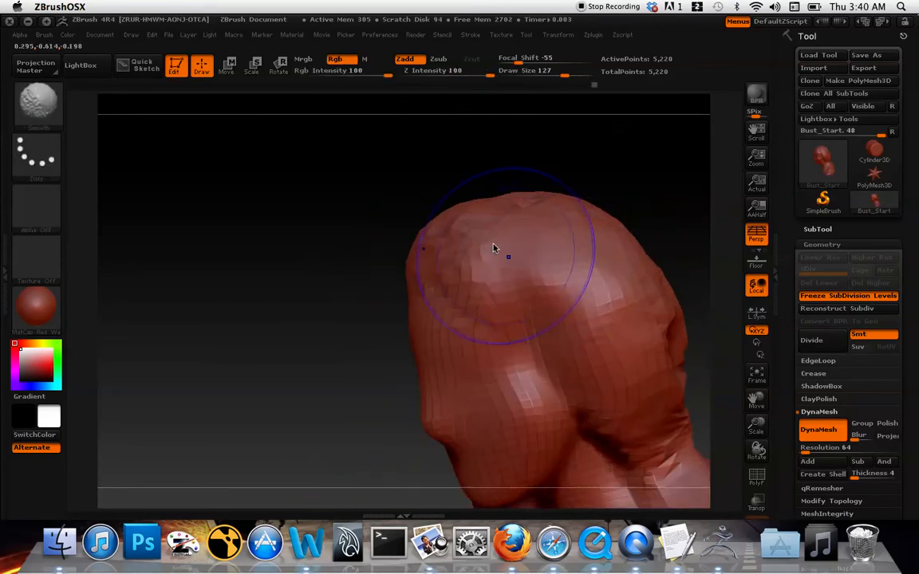
Turn the bust back to the front to check the hair mass framing the face.
{"action": "left_click_drag", "start_coordinate": [493, 247], "coordinate": [612, 338]}
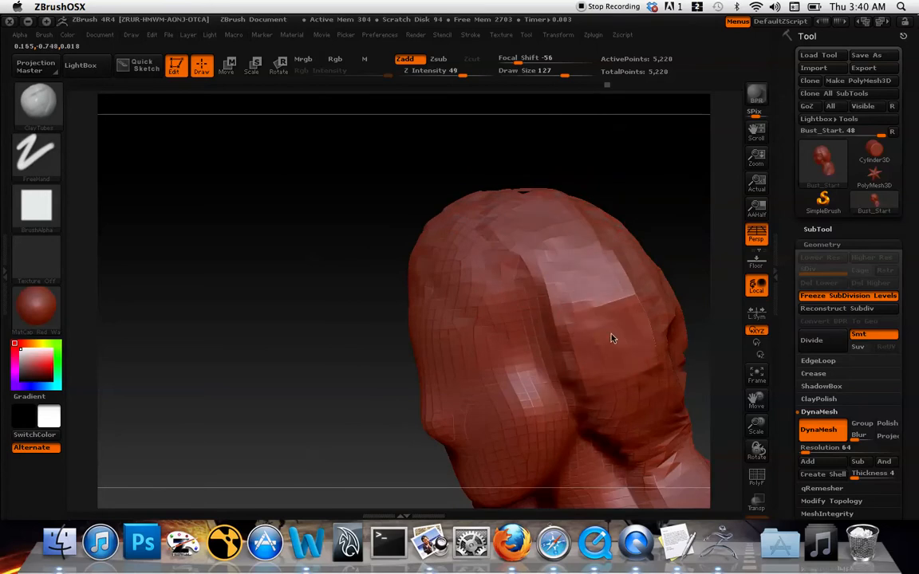
{"action": "left_click_drag", "start_coordinate": [613, 338], "coordinate": [614, 265]}
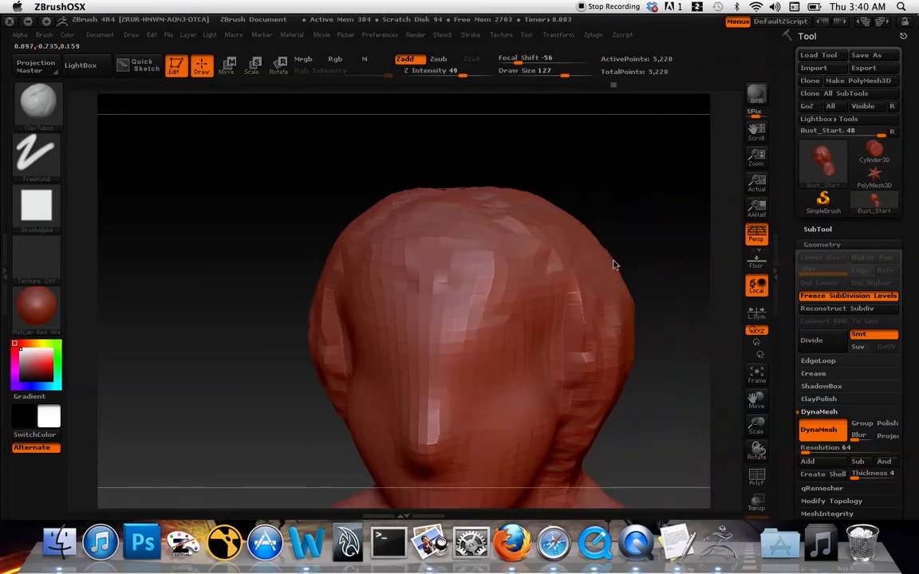
{"action": "left_click_drag", "start_coordinate": [614, 265], "coordinate": [644, 299]}
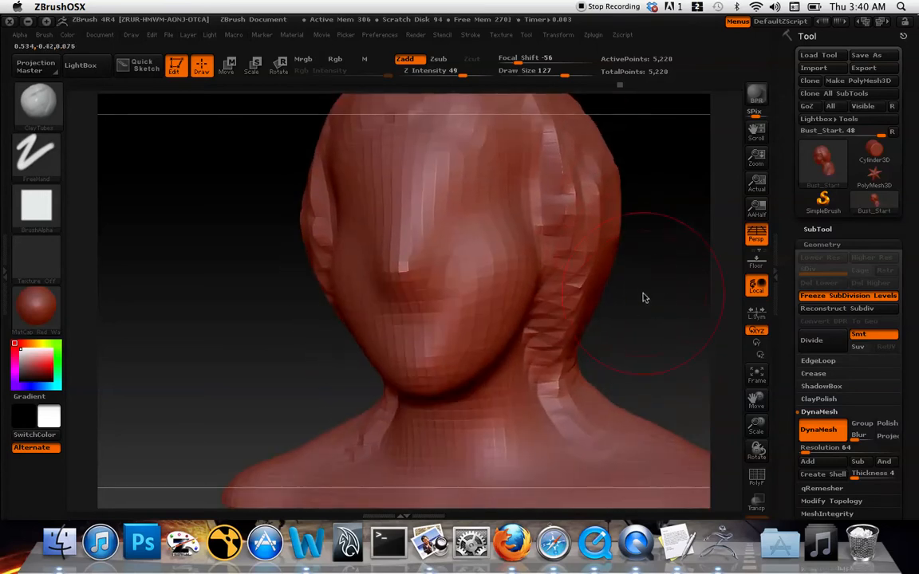
{"action": "left_click_drag", "start_coordinate": [646, 300], "coordinate": [633, 326]}
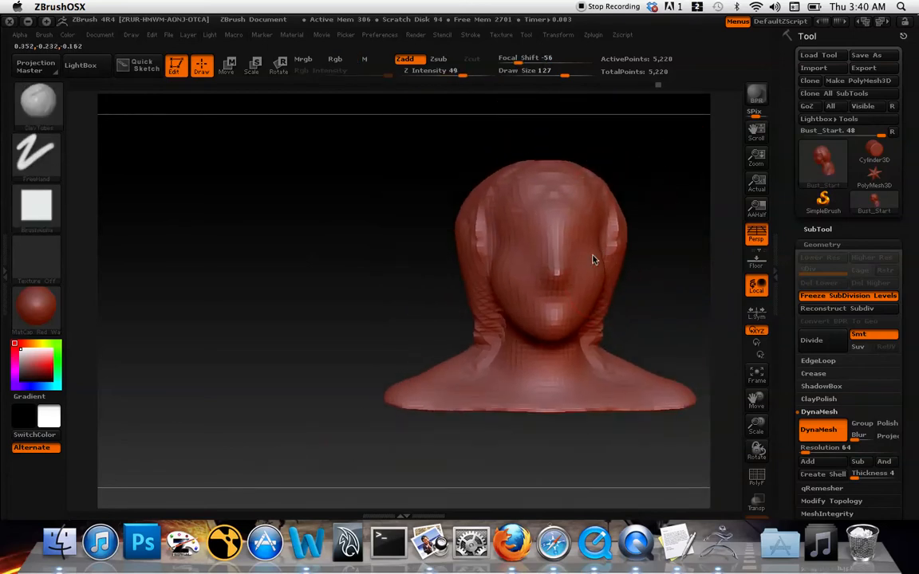
Carve the eye sockets and nose ridge into the front of the head up close.
{"action": "left_click_drag", "start_coordinate": [593, 258], "coordinate": [269, 182]}
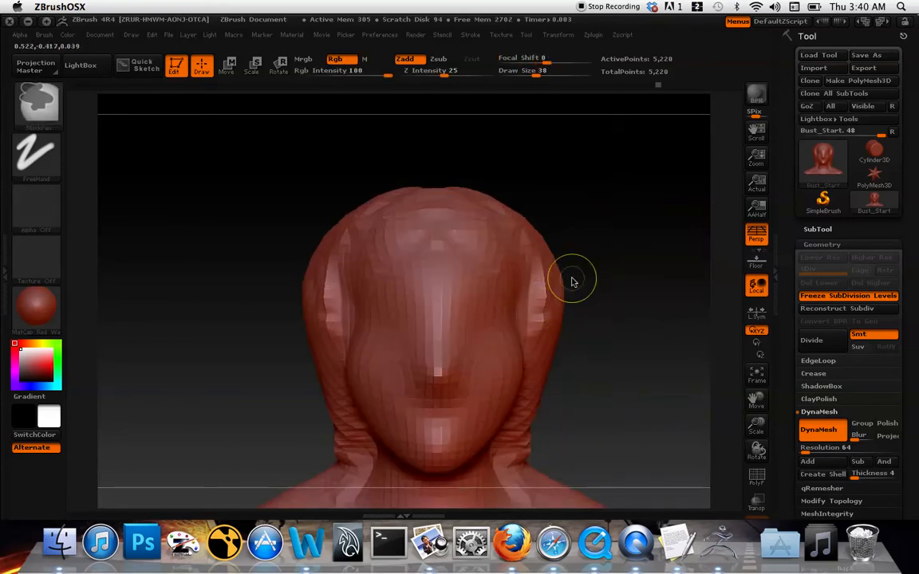
{"action": "left_click_drag", "start_coordinate": [572, 281], "coordinate": [510, 268]}
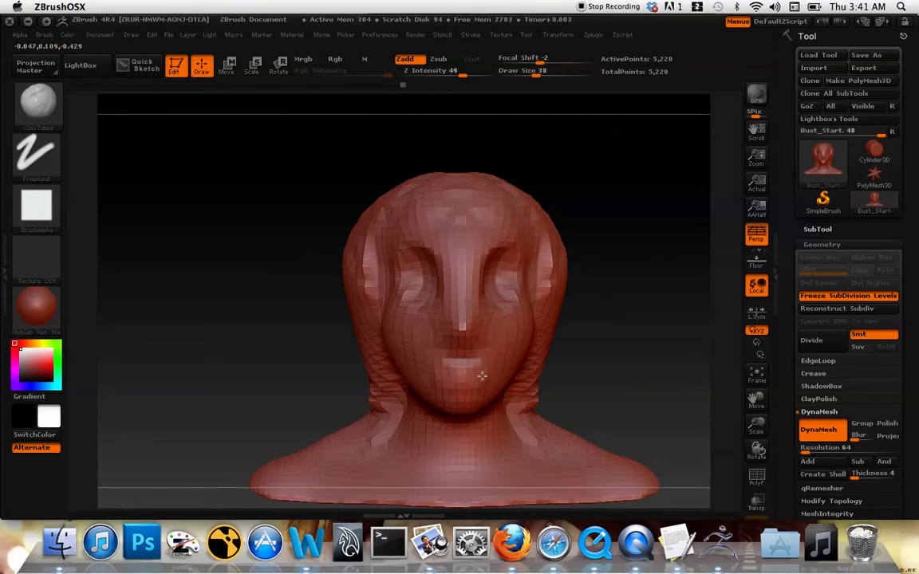
{"action": "mouse_move", "coordinate": [594, 359]}
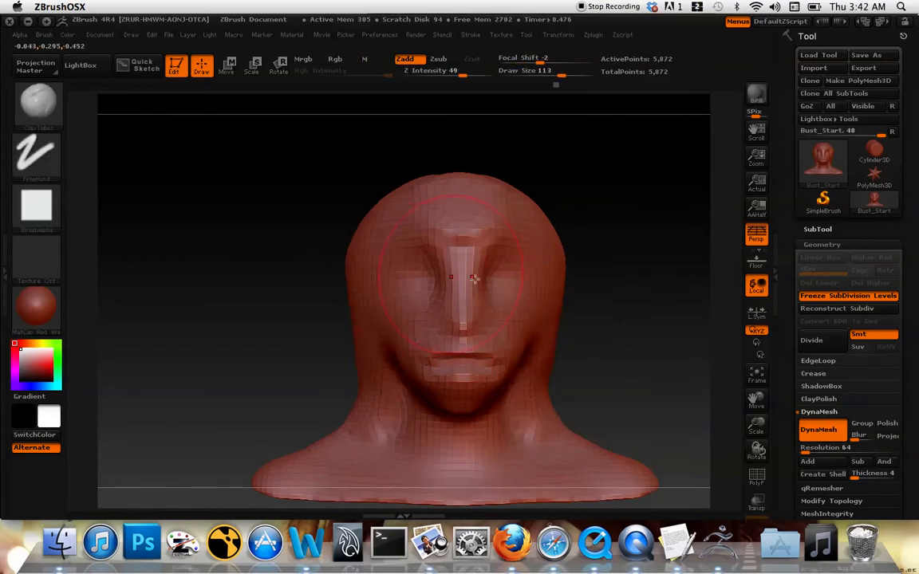
Add clay to the back of the head from a side view, then review it in three-quarter view.
{"action": "left_click_drag", "start_coordinate": [476, 278], "coordinate": [347, 330]}
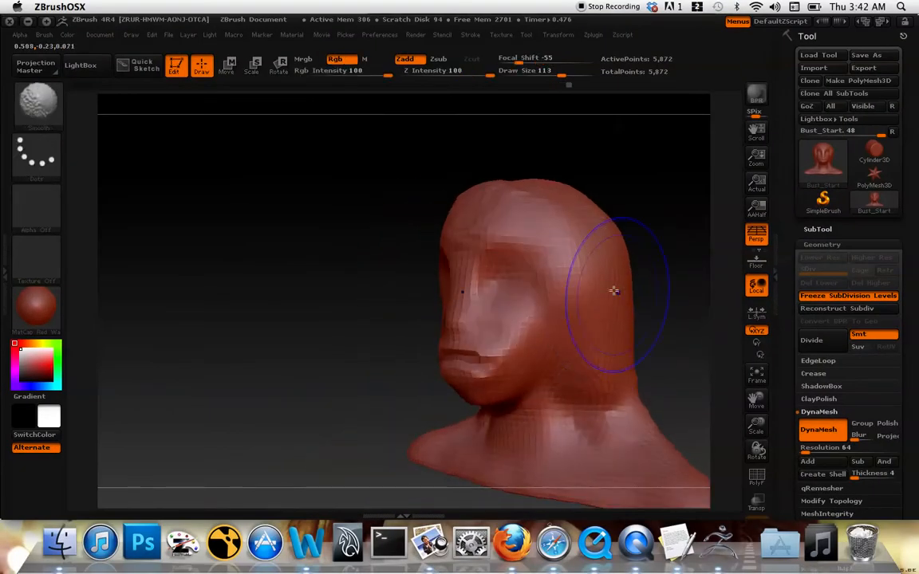
{"action": "left_click_drag", "start_coordinate": [614, 290], "coordinate": [589, 222]}
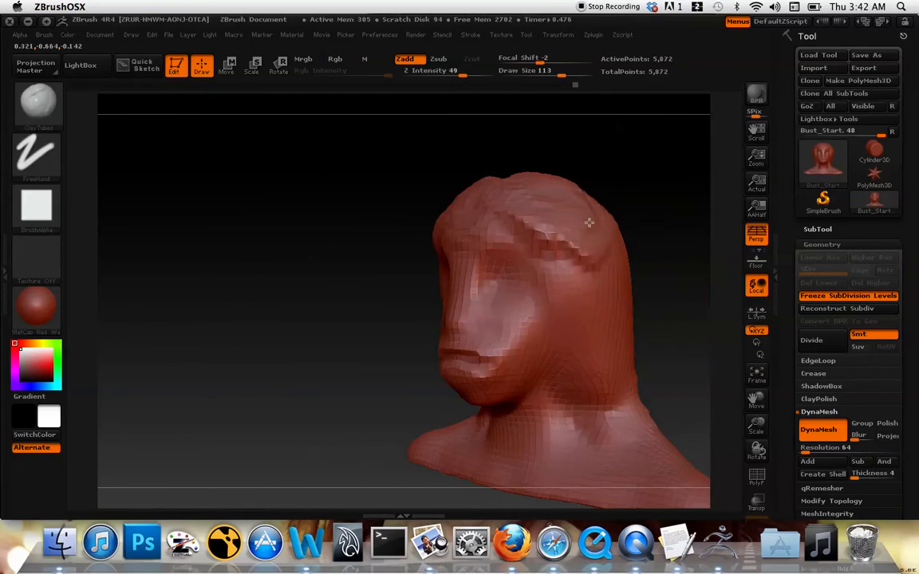
{"action": "left_click", "coordinate": [612, 335]}
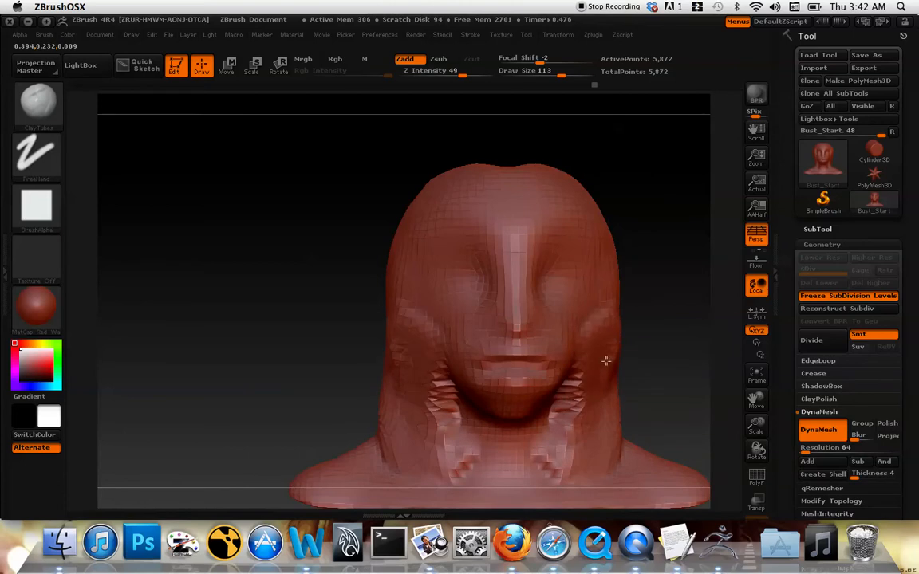
{"action": "left_click_drag", "start_coordinate": [607, 360], "coordinate": [412, 364]}
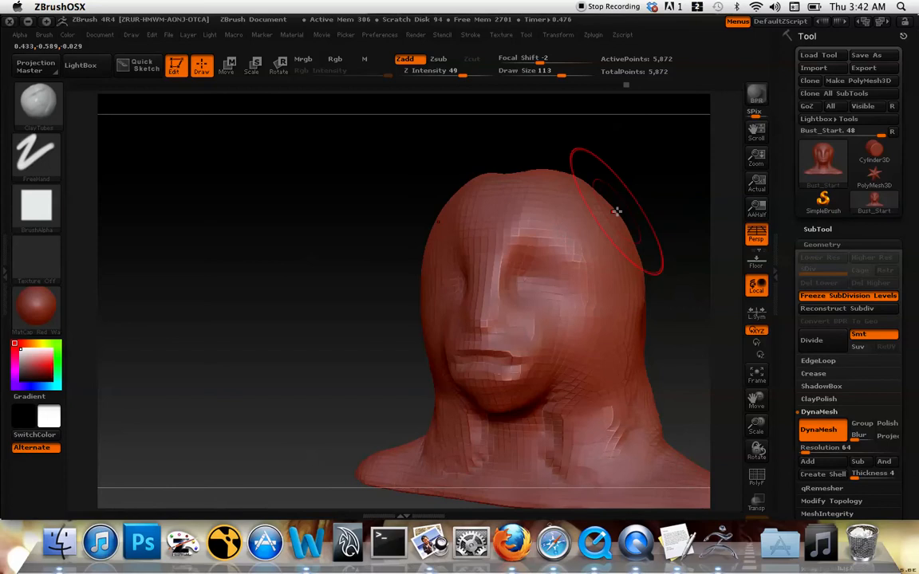
Build up and shape the hair mass over the crown of the head.
{"action": "left_click_drag", "start_coordinate": [619, 210], "coordinate": [568, 229]}
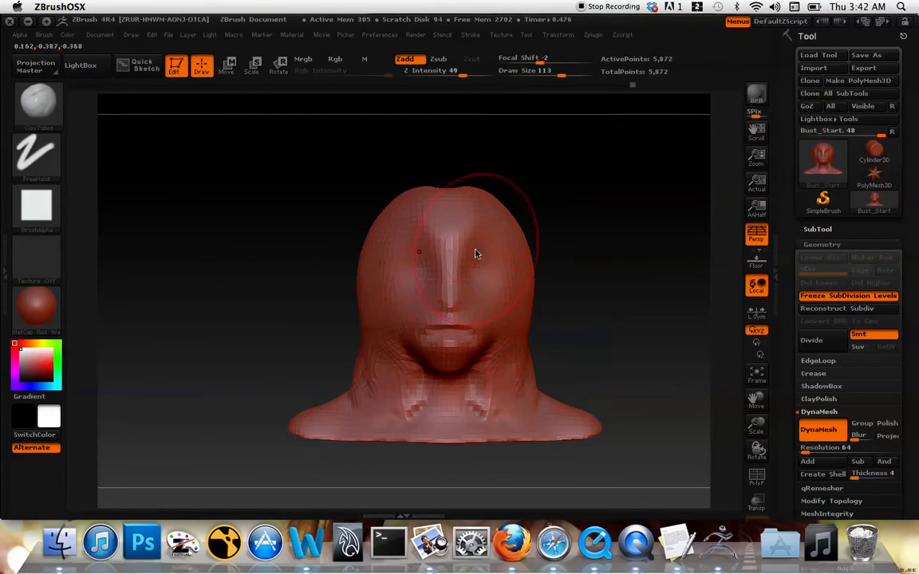
{"action": "left_click_drag", "start_coordinate": [475, 252], "coordinate": [486, 361]}
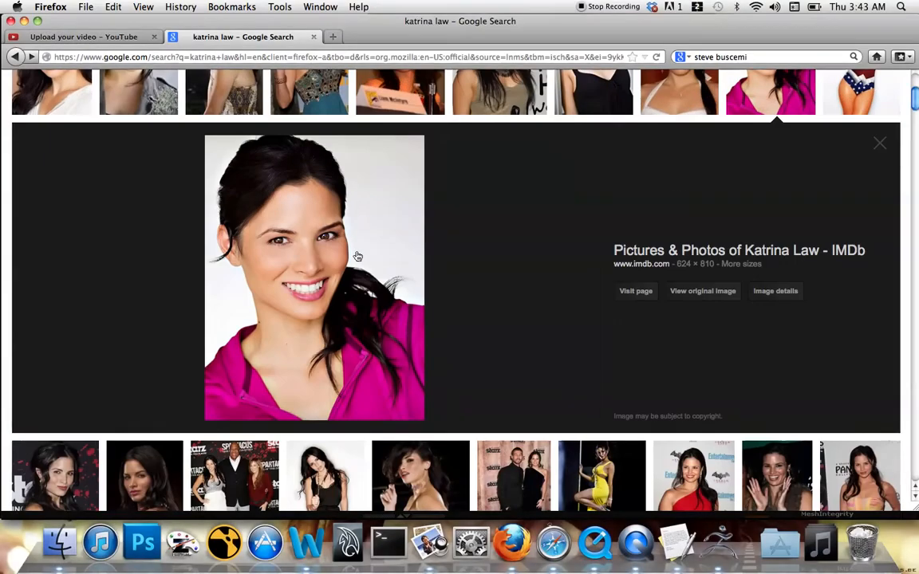
{"action": "mouse_move", "coordinate": [383, 266]}
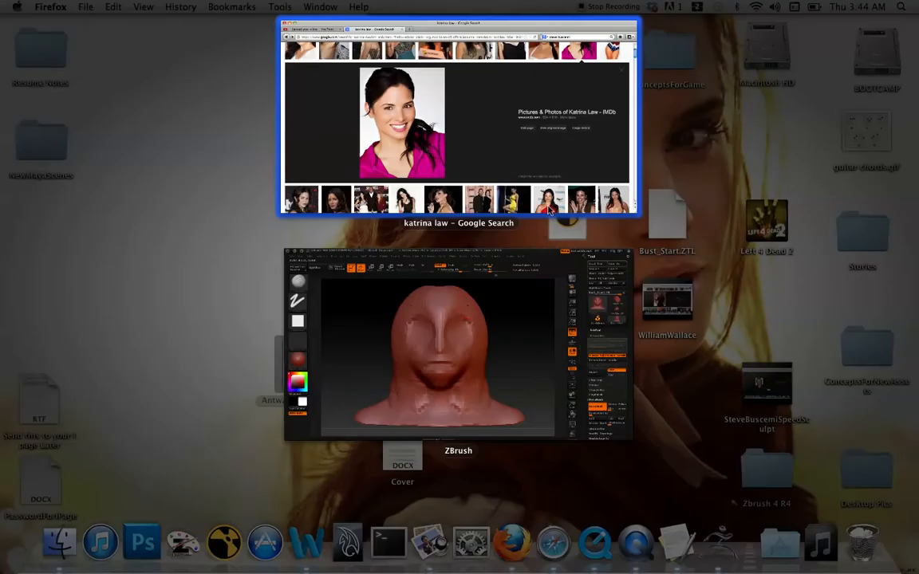
Switch back to the ZBrush window from the window overview.
{"action": "left_click", "coordinate": [437, 348]}
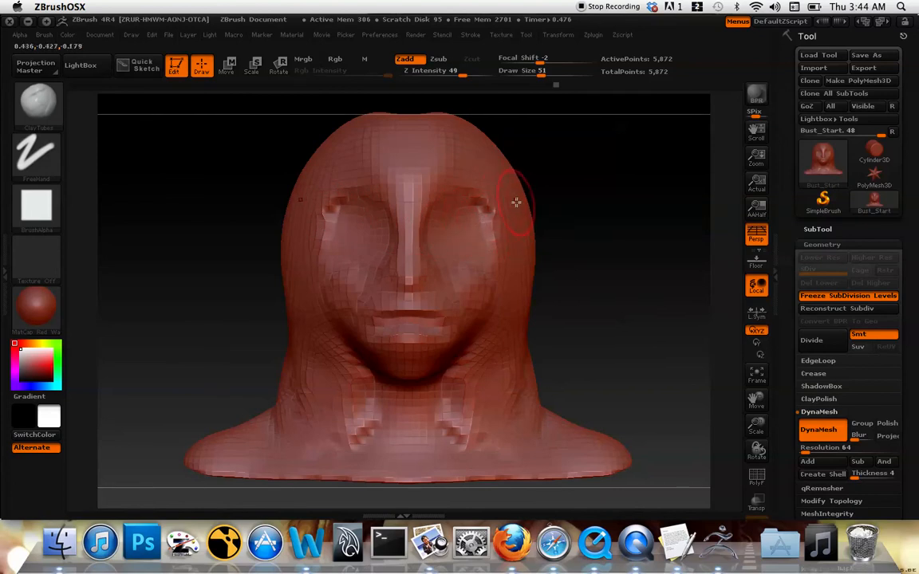
{"action": "mouse_move", "coordinate": [450, 151]}
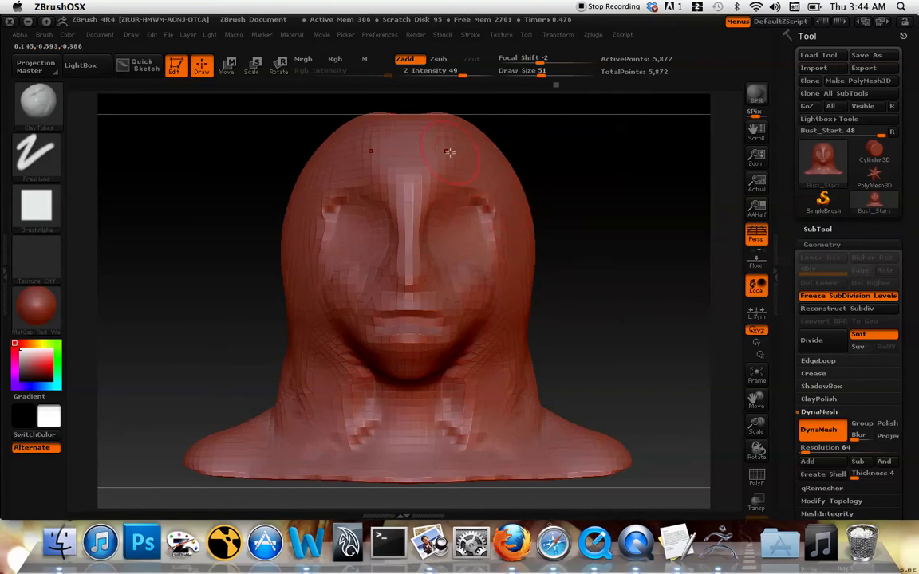